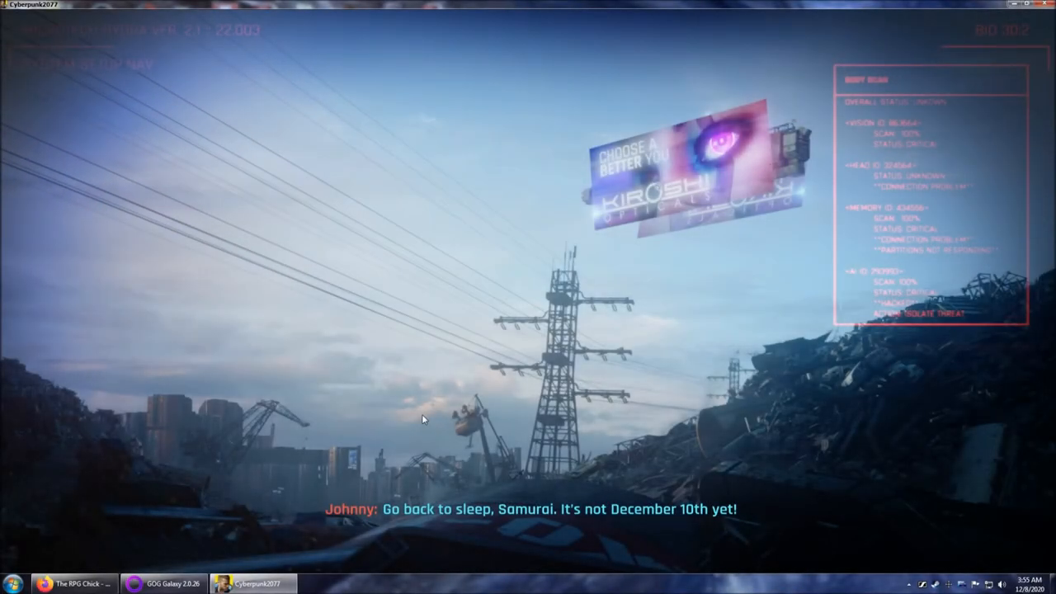
mouse_move(851, 515)
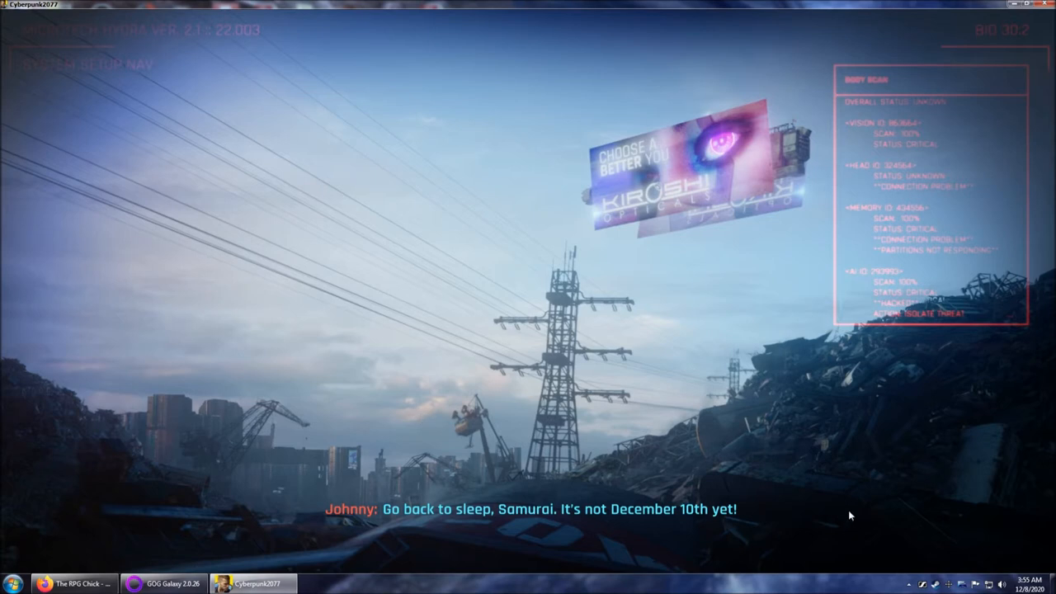
mouse_move(488, 497)
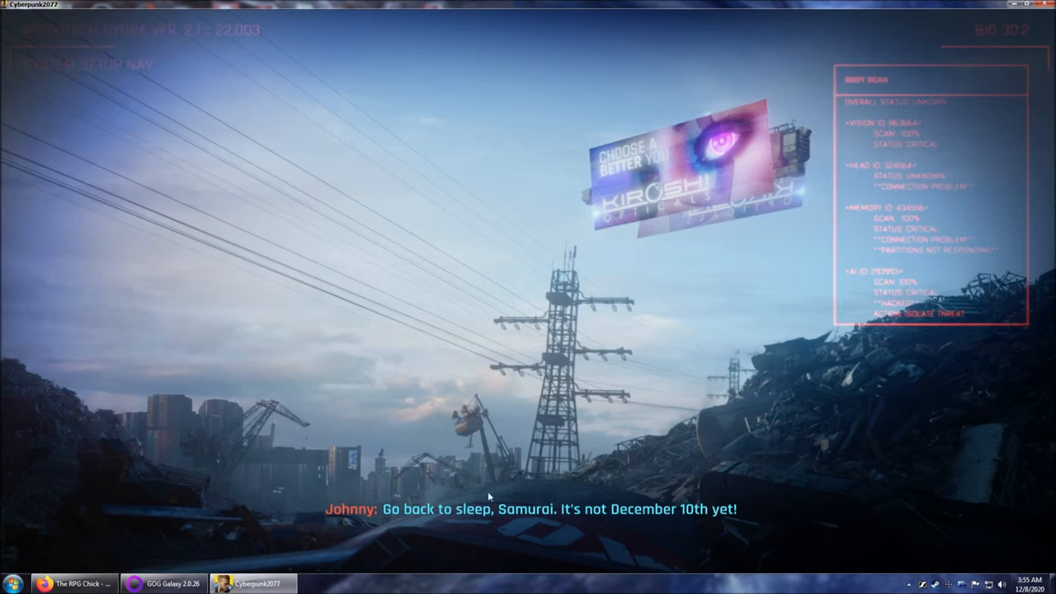